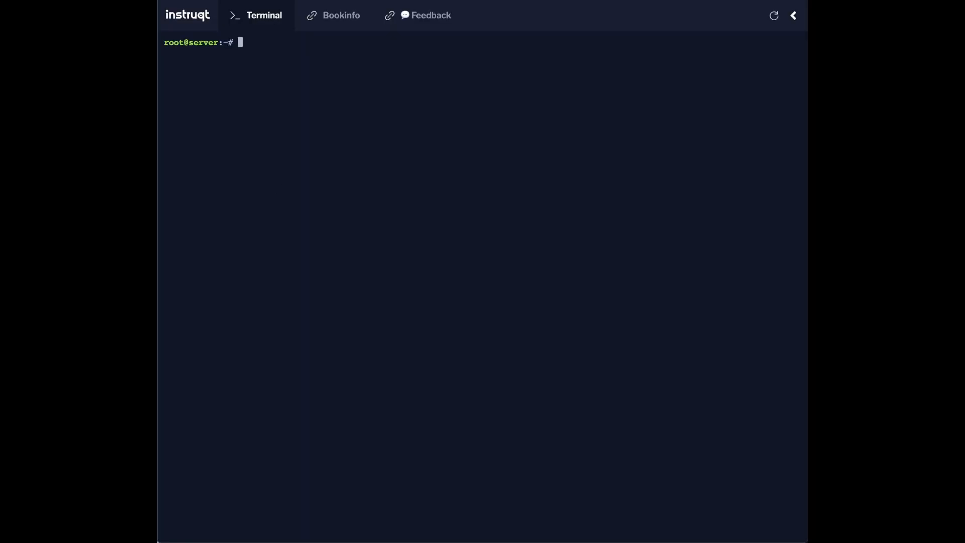
# Clone kubernetes-sigs/ingress2gateway from GitHub and change into the ingress2gateway folder
pyautogui.write('git cl')
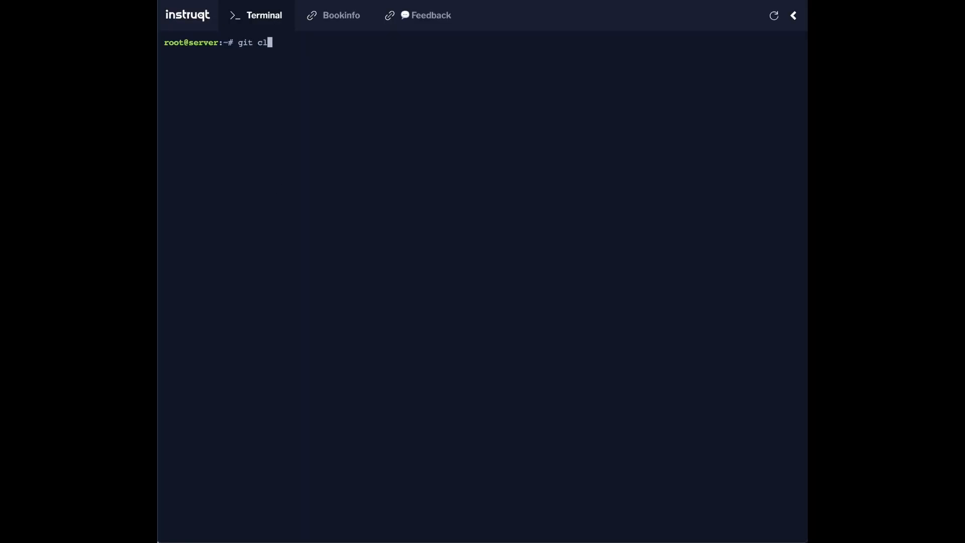
pyautogui.press('Return')
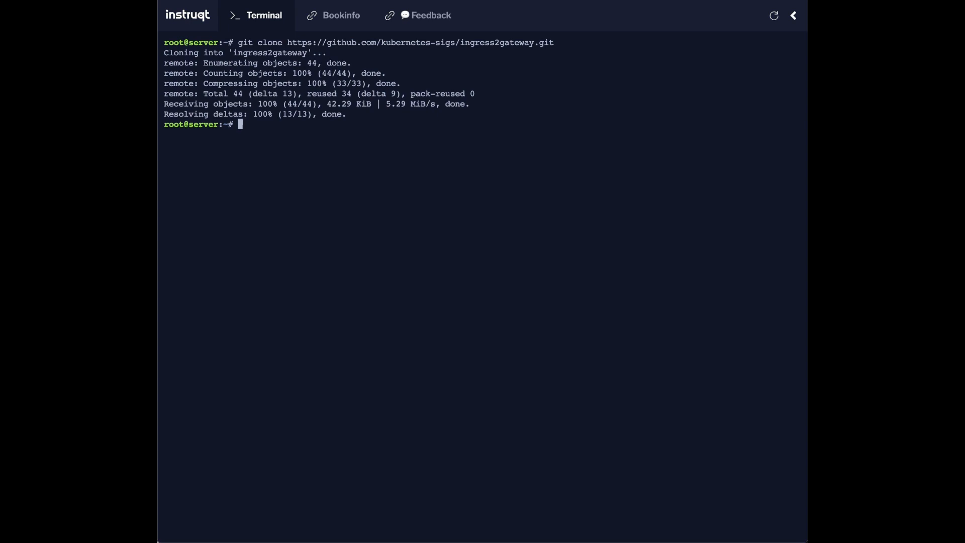
pyautogui.press('Return')
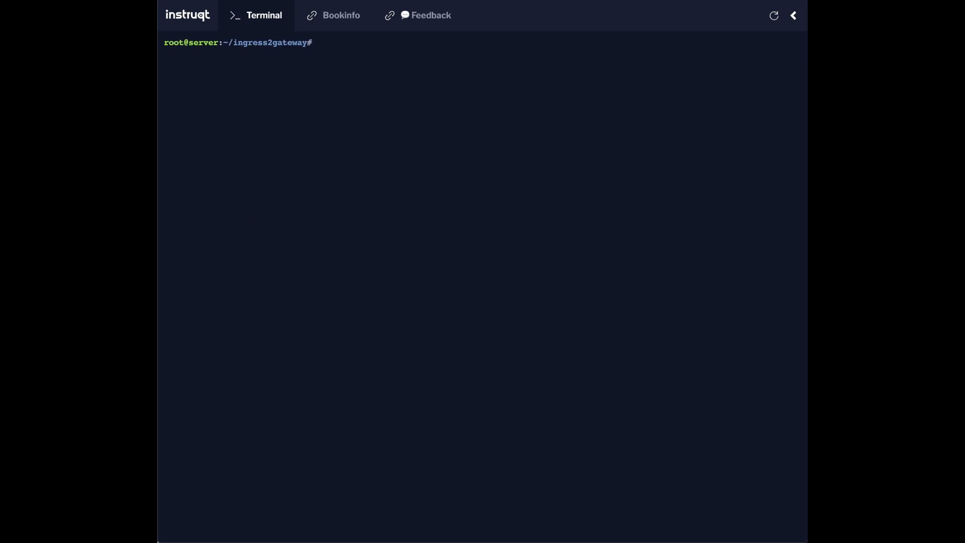
# Run kubectl get ingress, then kubectl describe ingress basic-ingress to inspect it
pyautogui.click(318, 42)
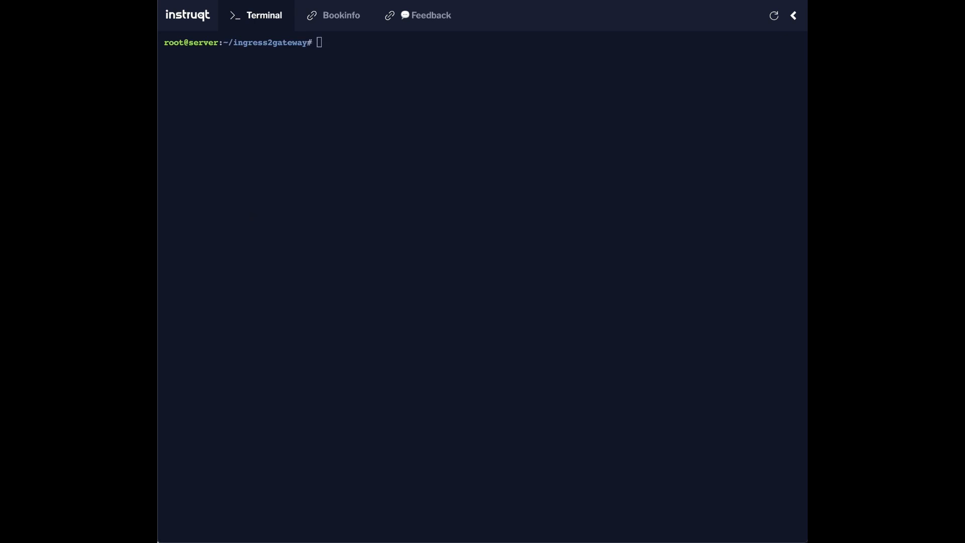
pyautogui.write('kubec')
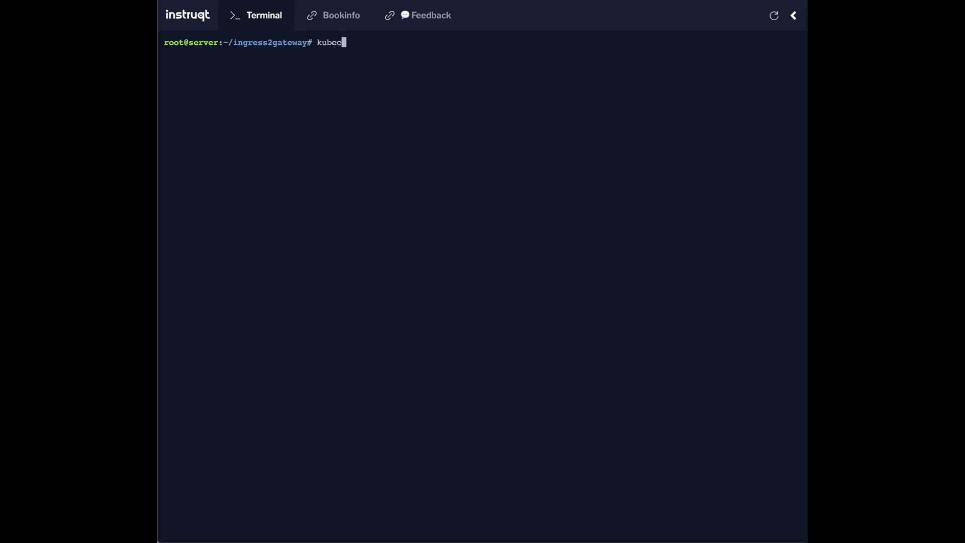
pyautogui.write('tl get ingress')
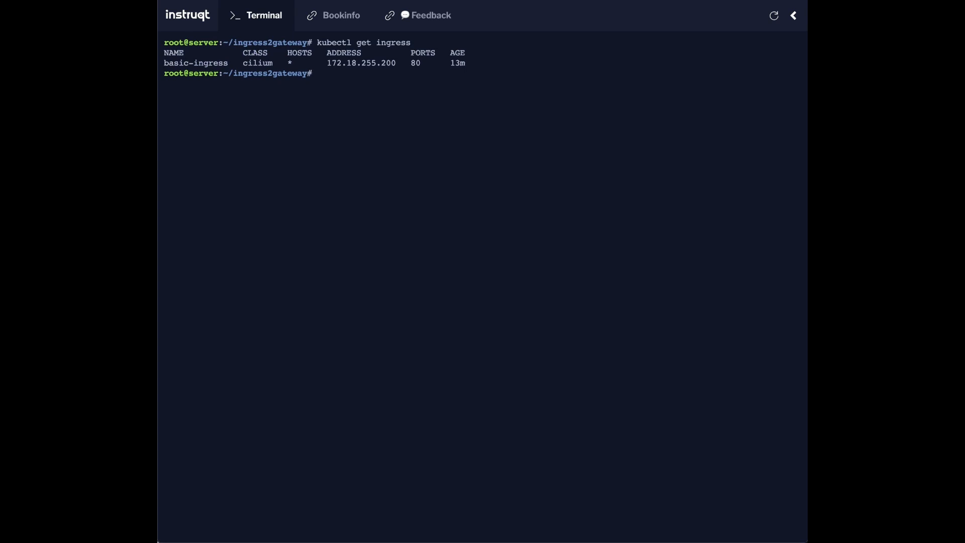
pyautogui.write('kubectl d')
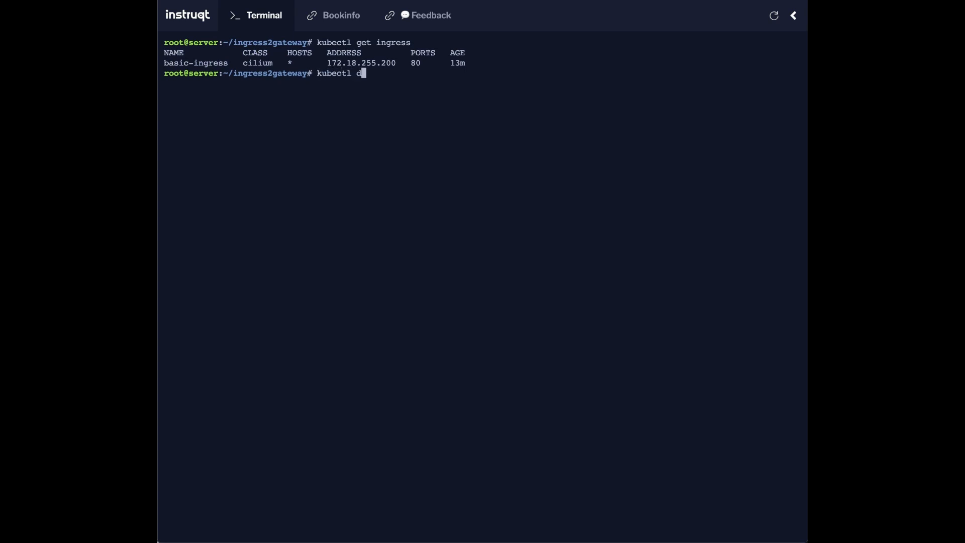
pyautogui.write('escribe i')
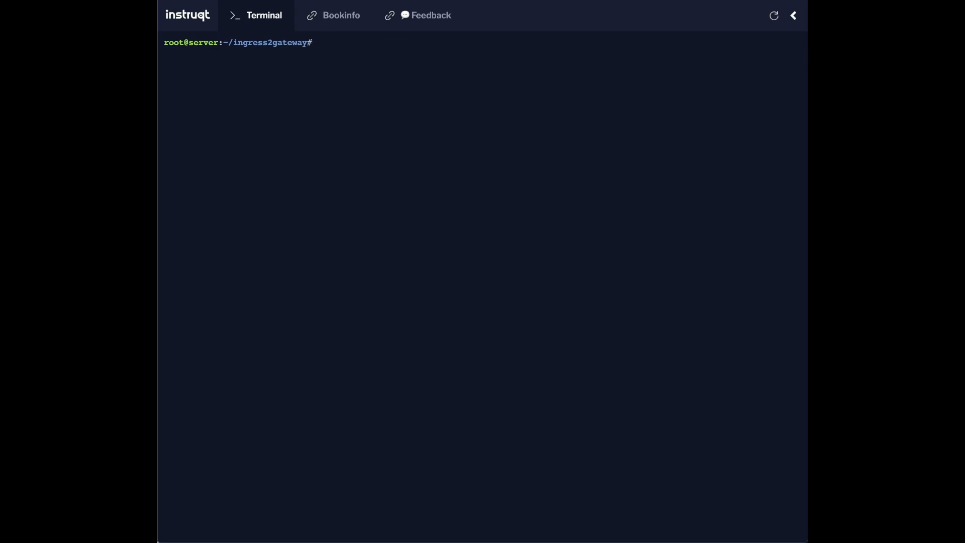
# Run 'go run .' to build ingress2gateway and download its Go modules
pyautogui.write('go ru')
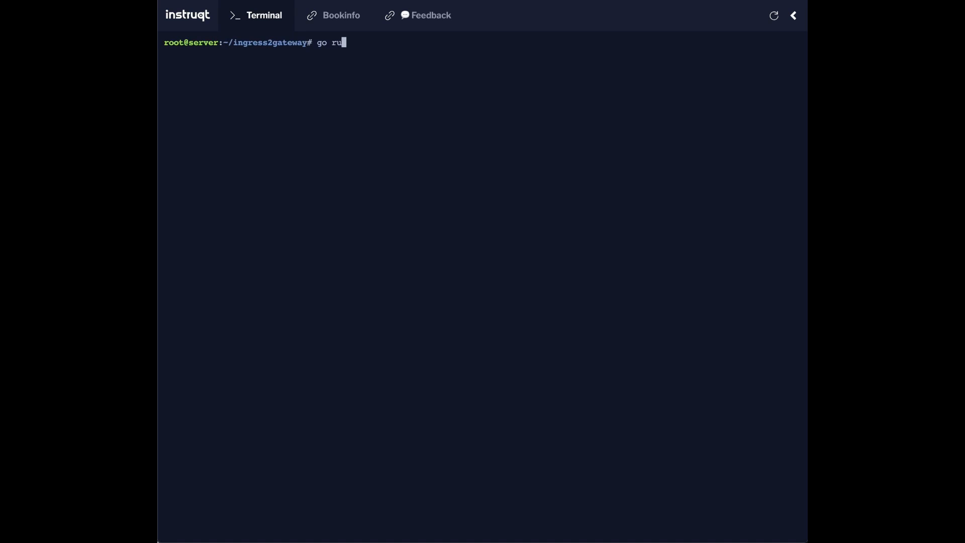
pyautogui.press('Return')
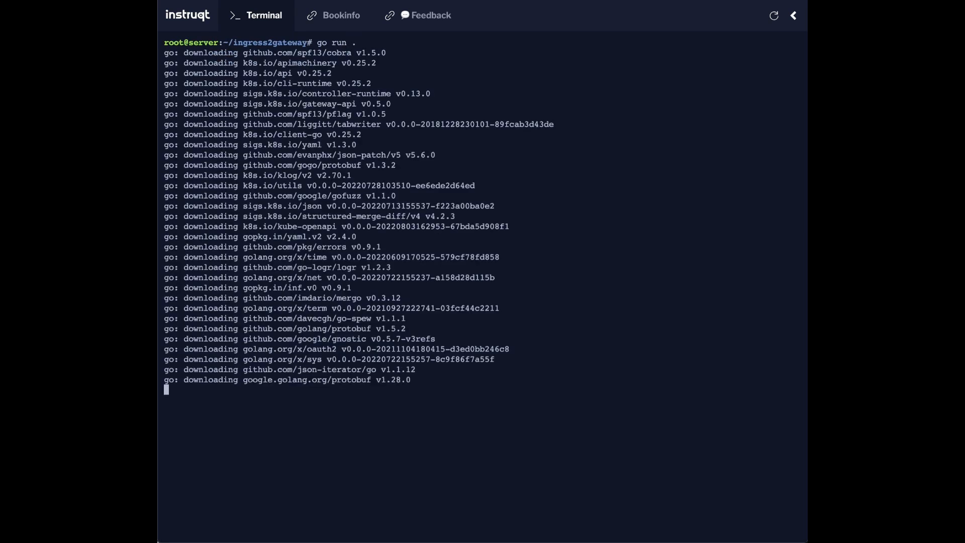